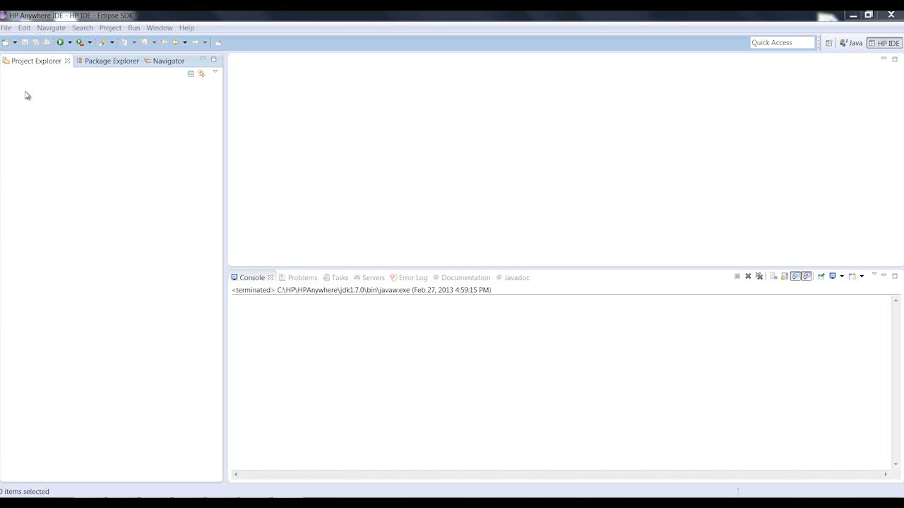
# Bring up the File menu to reach the New > HP Anywhere App Project choice.
pyautogui.click(8, 27)
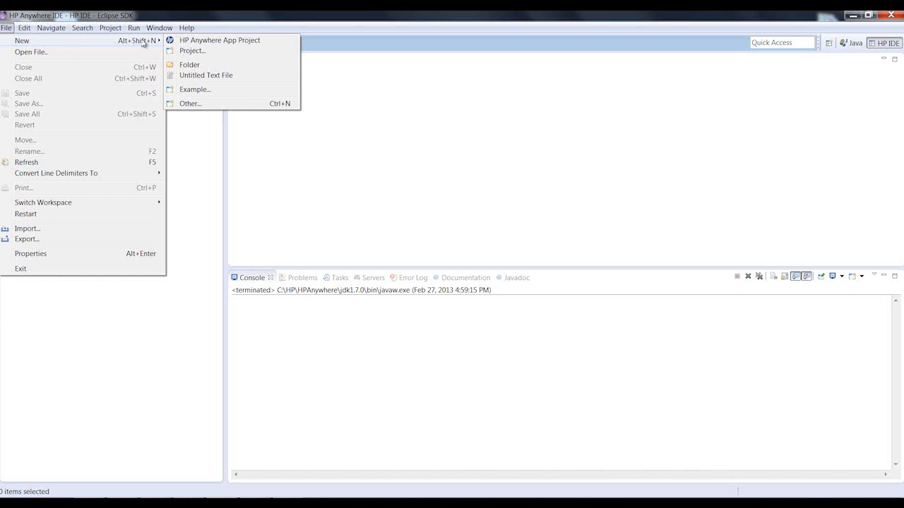
# Create an Easy Start Enyo project named MyReports targeting tablet and smartphone, with Desktop unchecked.
pyautogui.click(219, 39)
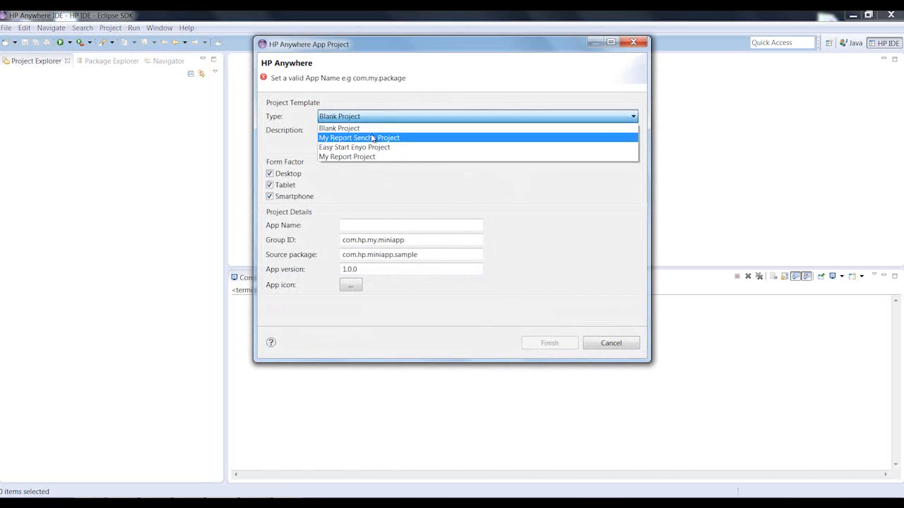
pyautogui.click(353, 147)
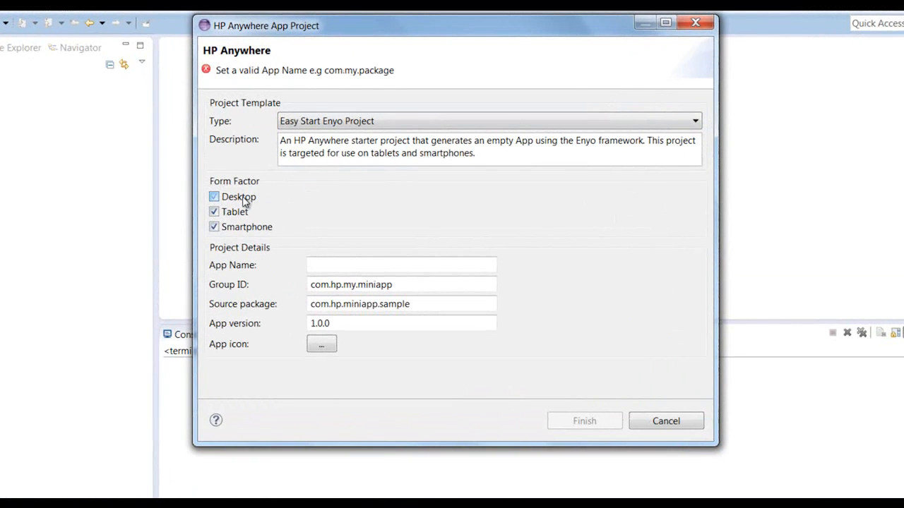
pyautogui.click(215, 196)
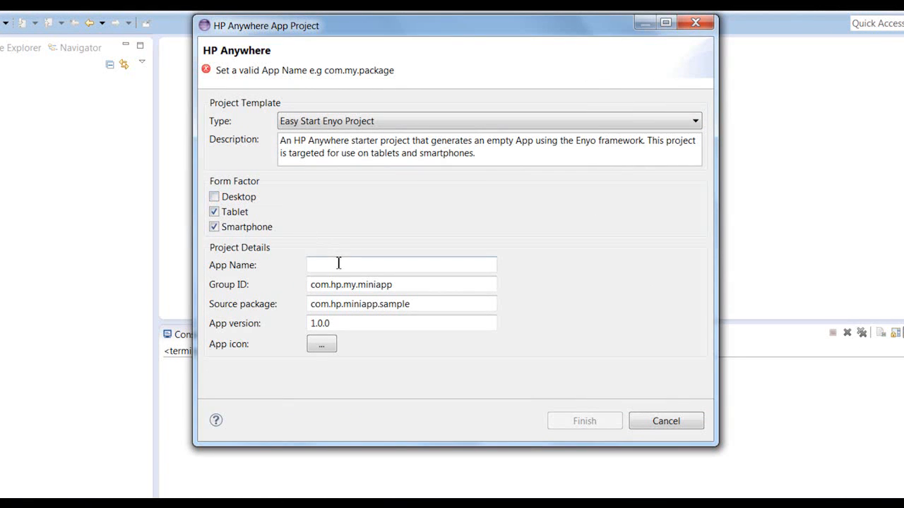
pyautogui.write('MyRep')
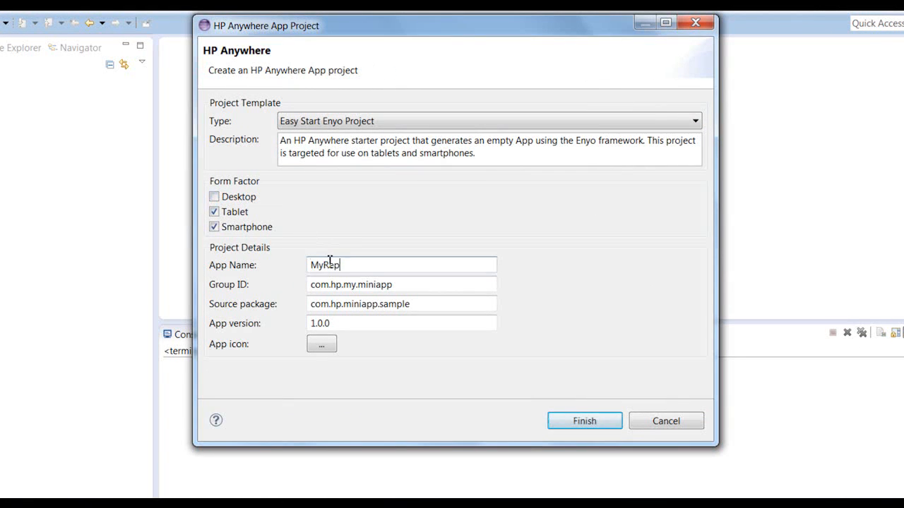
pyautogui.write('orts')
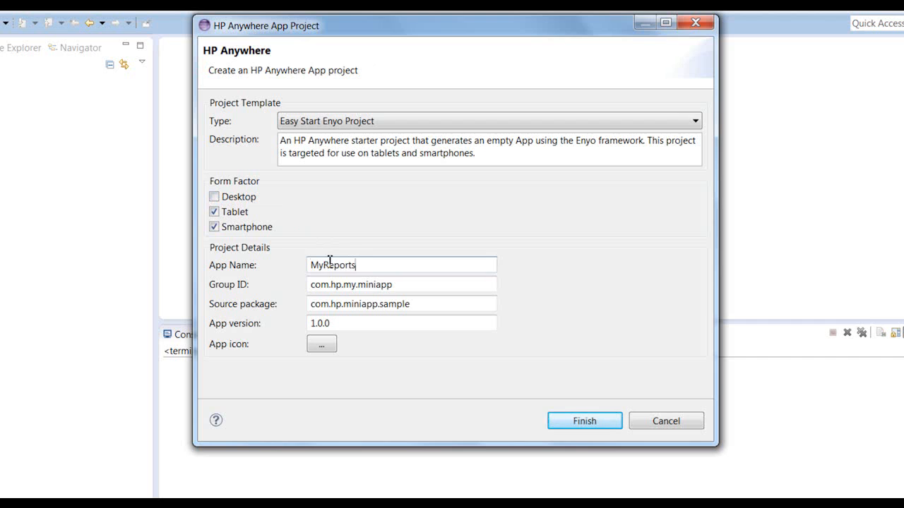
pyautogui.click(585, 421)
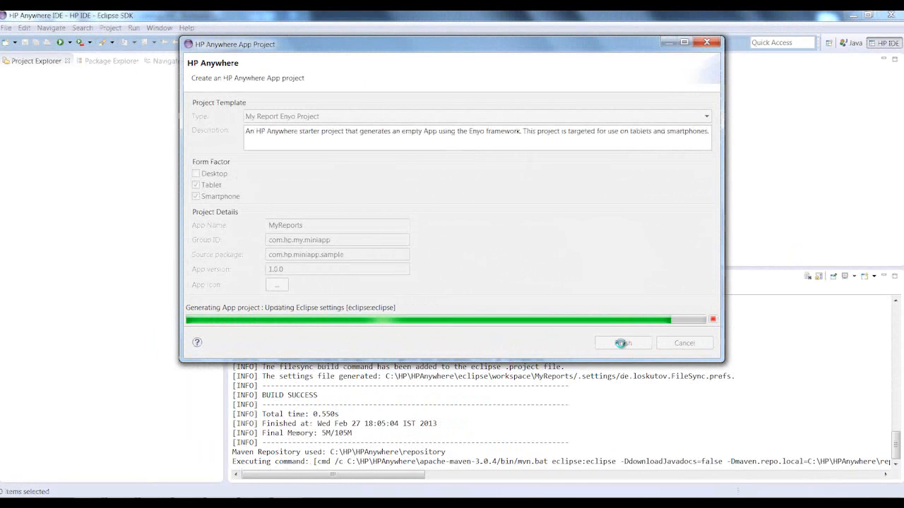
# Create a report folder under webapp/app/common in the MyReports project.
pyautogui.click(623, 343)
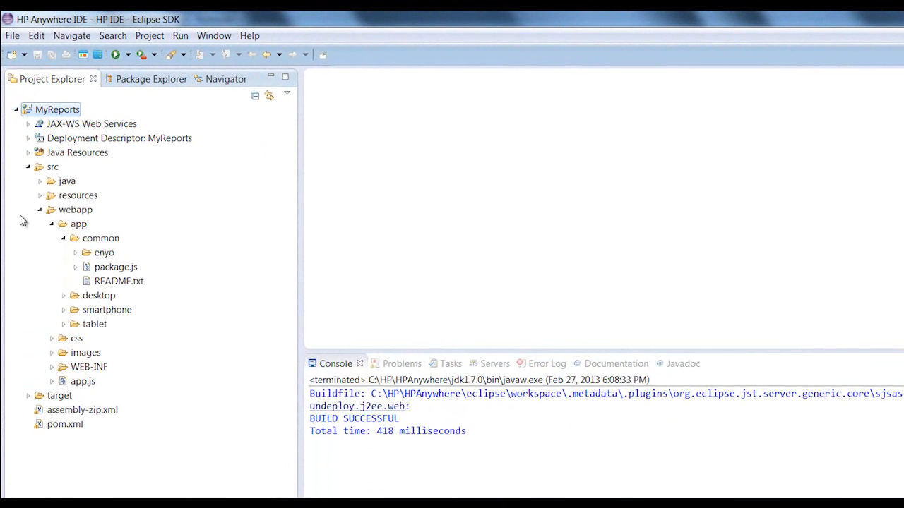
pyautogui.click(74, 252)
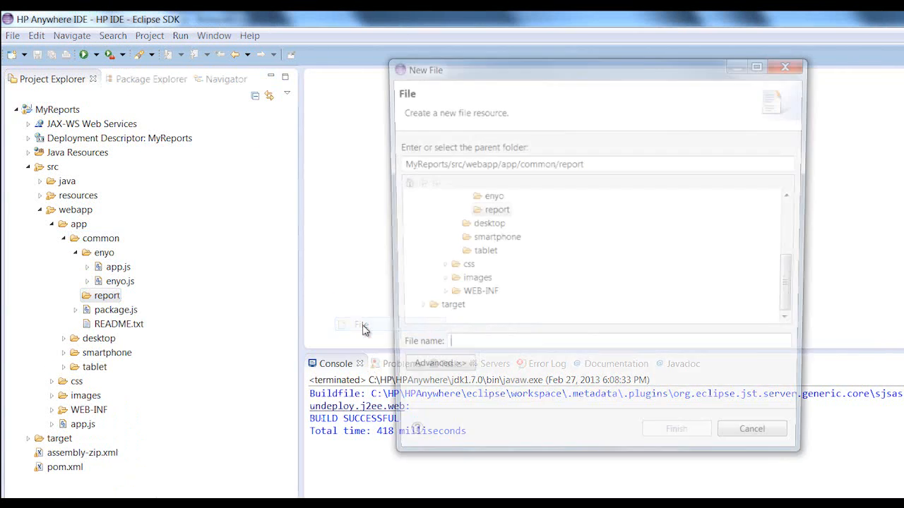
# Create an empty Report.js file inside the report folder.
pyautogui.write('R')
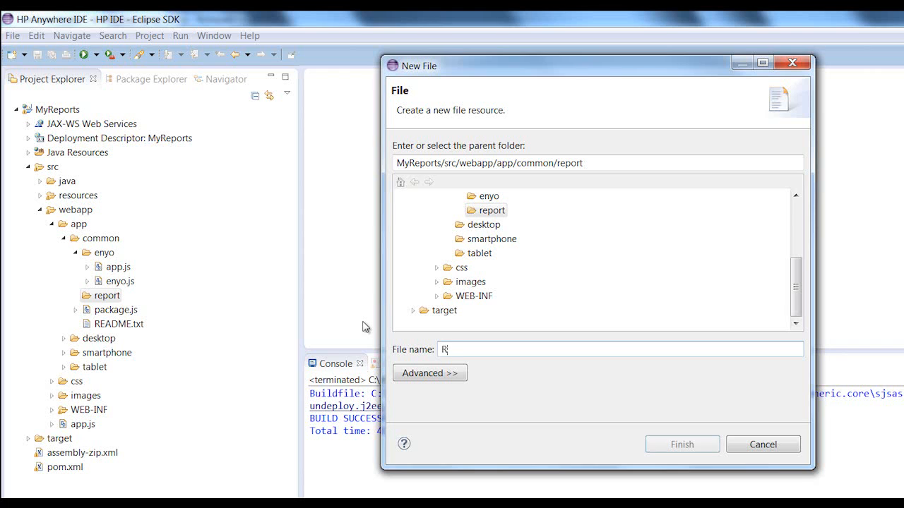
pyautogui.write('eport.j')
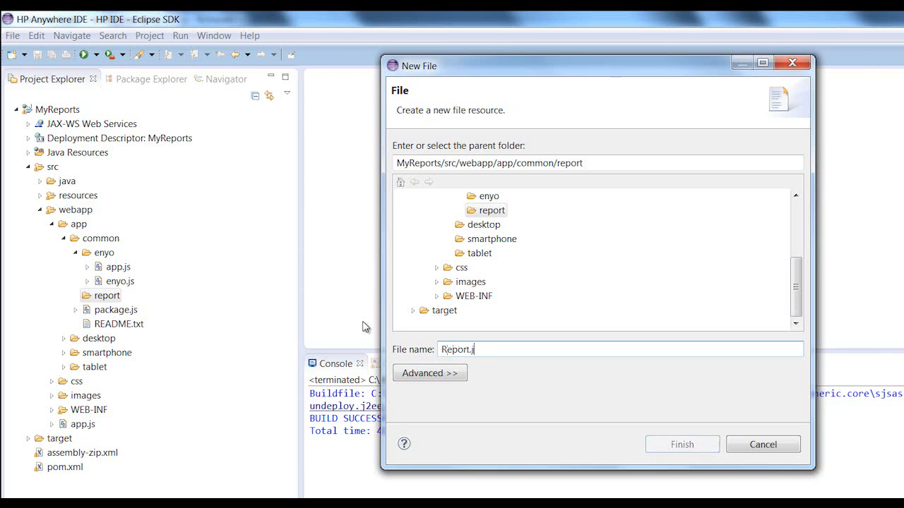
pyautogui.click(681, 443)
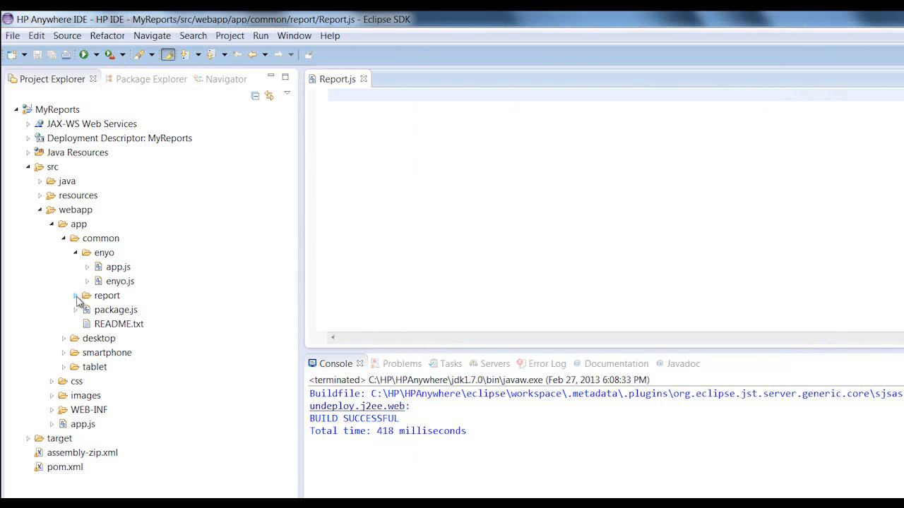
# Fill Report.js with the Enyo Report kind code.
pyautogui.click(76, 295)
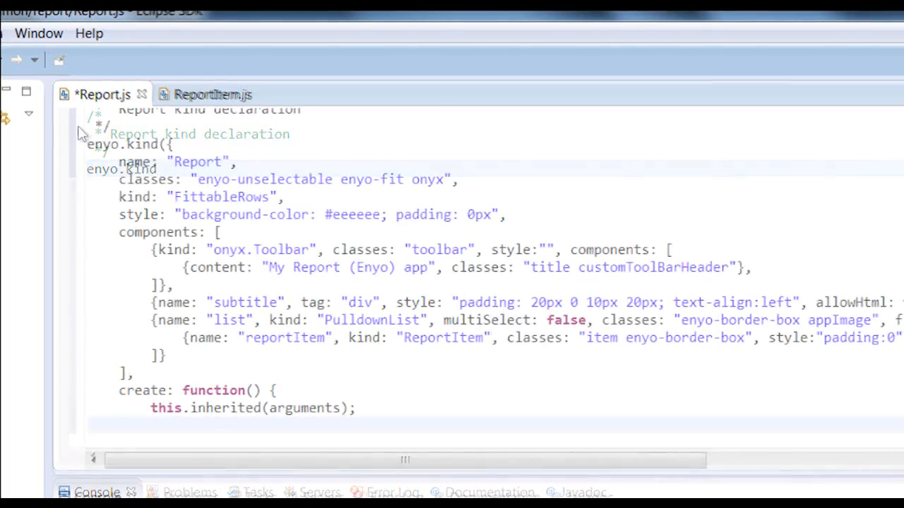
pyautogui.write('this.loadItems')
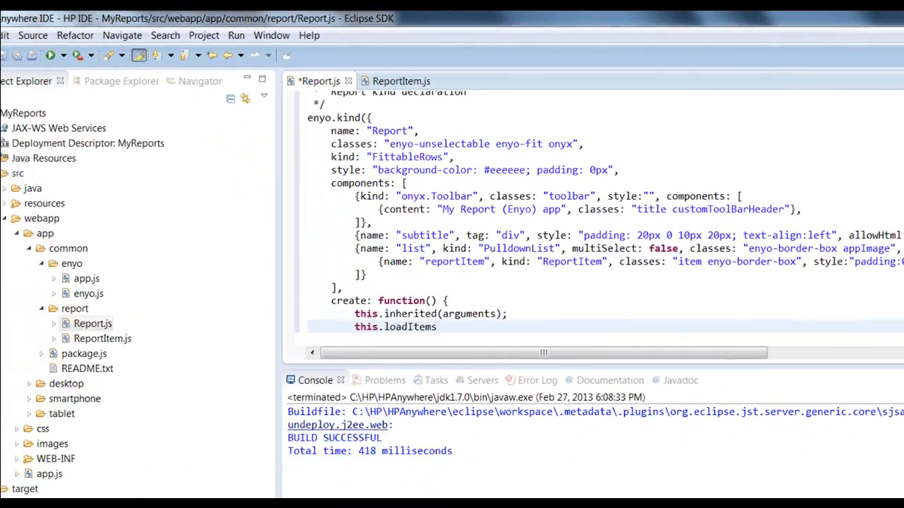
# Run MyReports on the local HP Anywhere server and launch it on the smartphone simulator.
pyautogui.rightClick(53, 110)
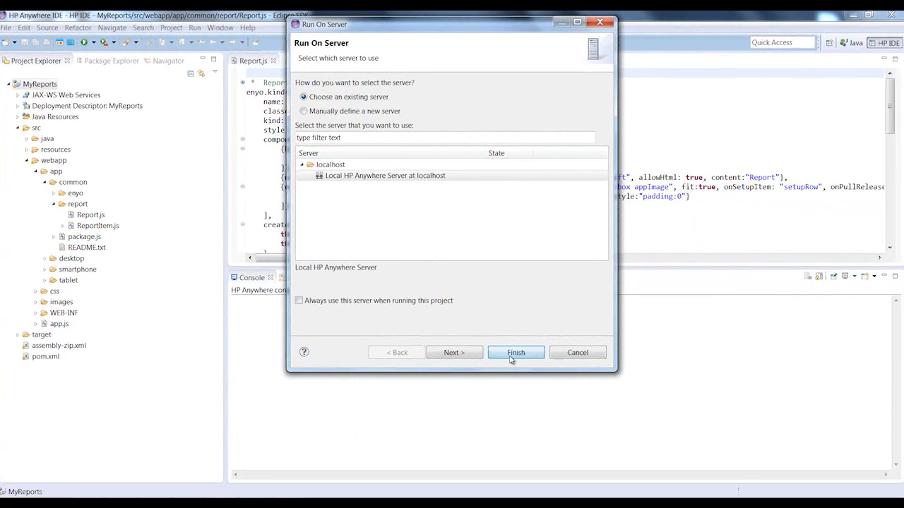
pyautogui.click(516, 353)
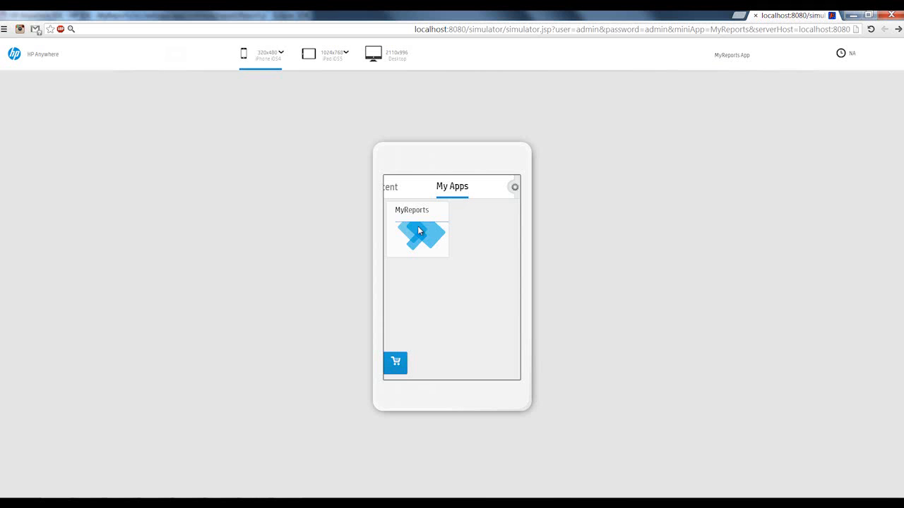
pyautogui.click(418, 238)
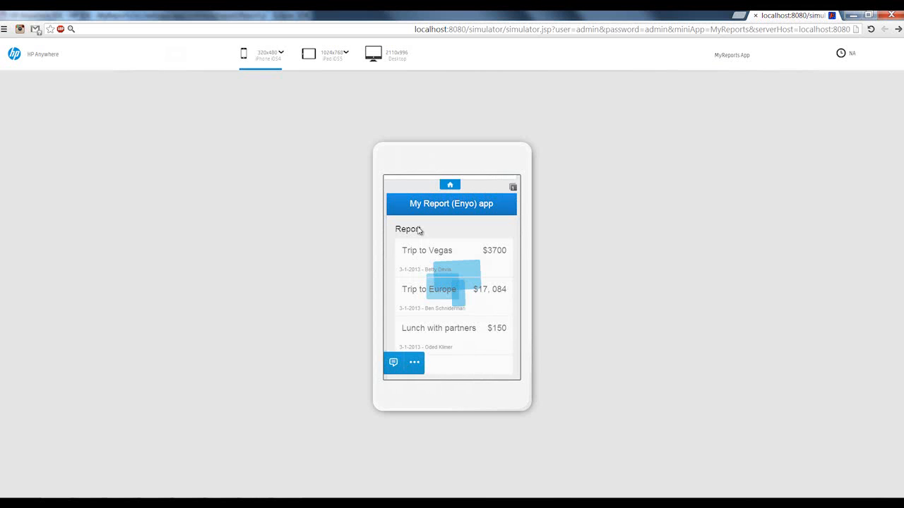
pyautogui.moveTo(334, 343)
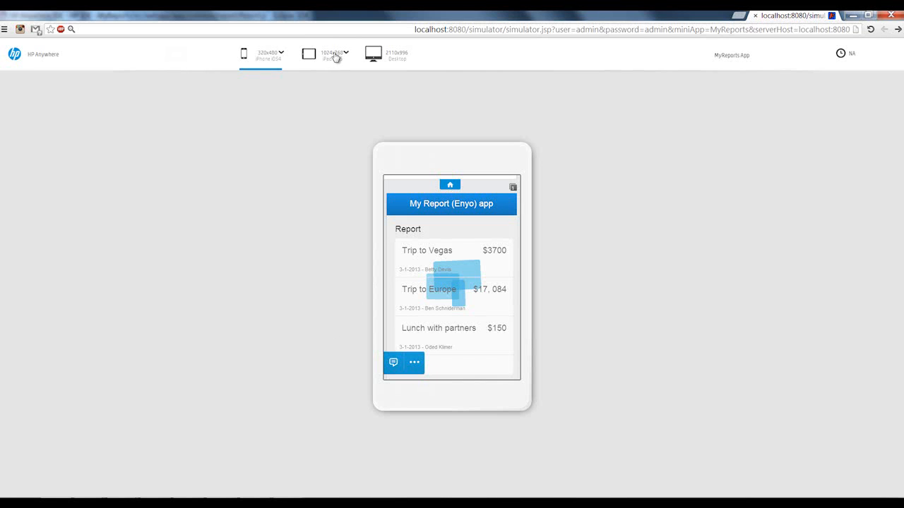
# Switch the simulator to tablet size and show the MyReports expense report list.
pyautogui.click(308, 54)
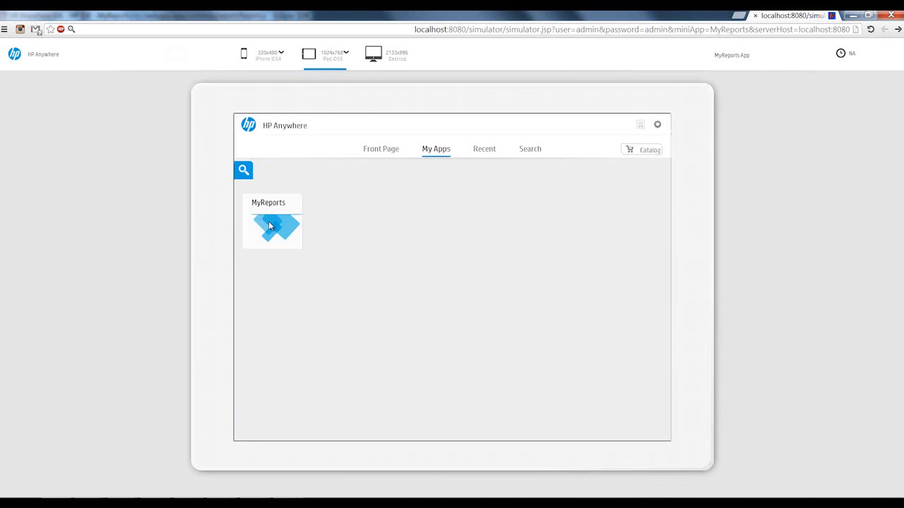
pyautogui.click(271, 226)
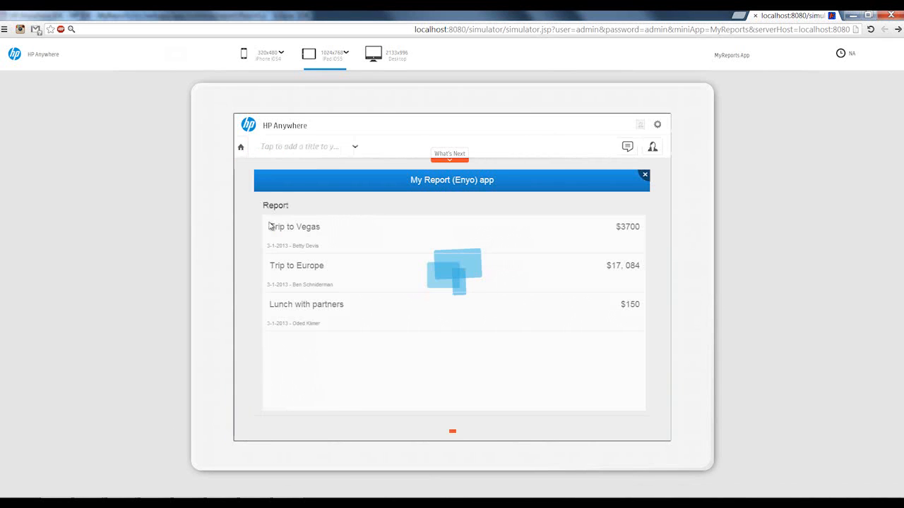